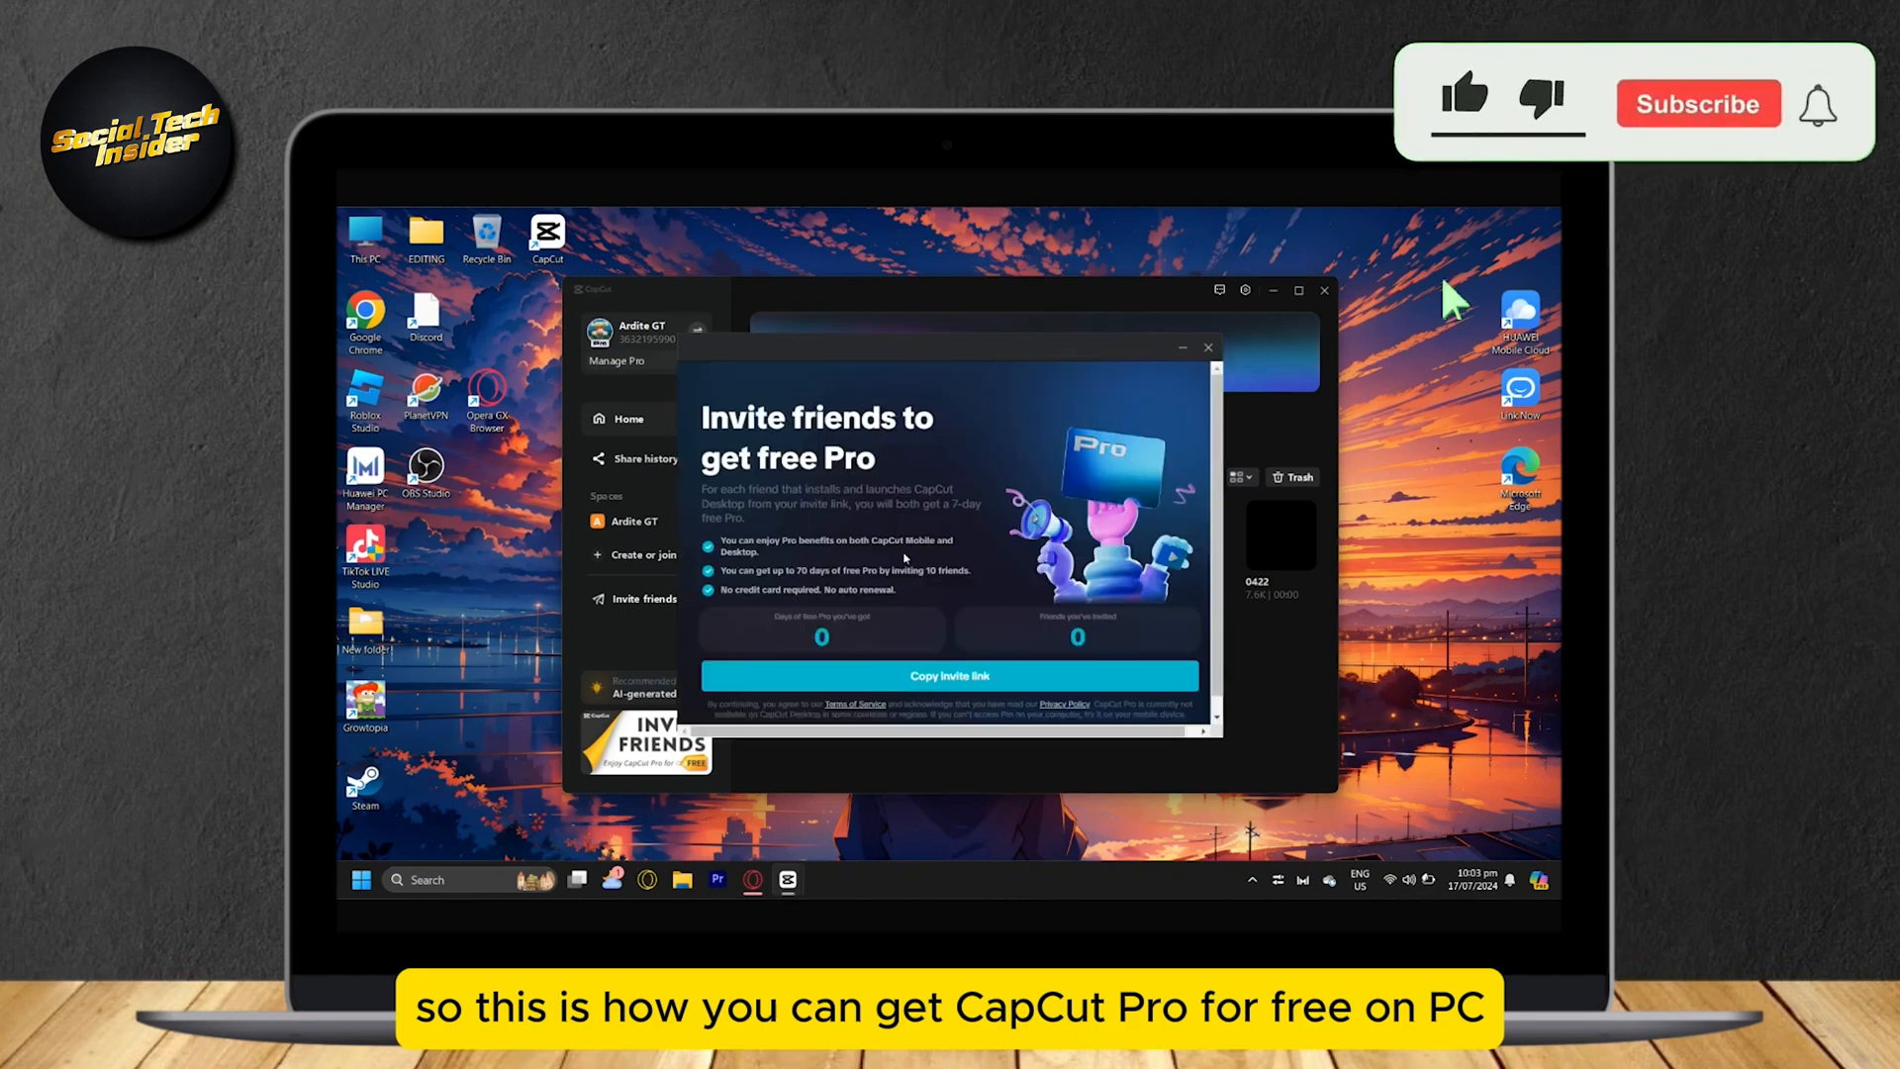
- Play the project preview in full screen
{"action": "left_click", "coordinate": [1207, 347]}
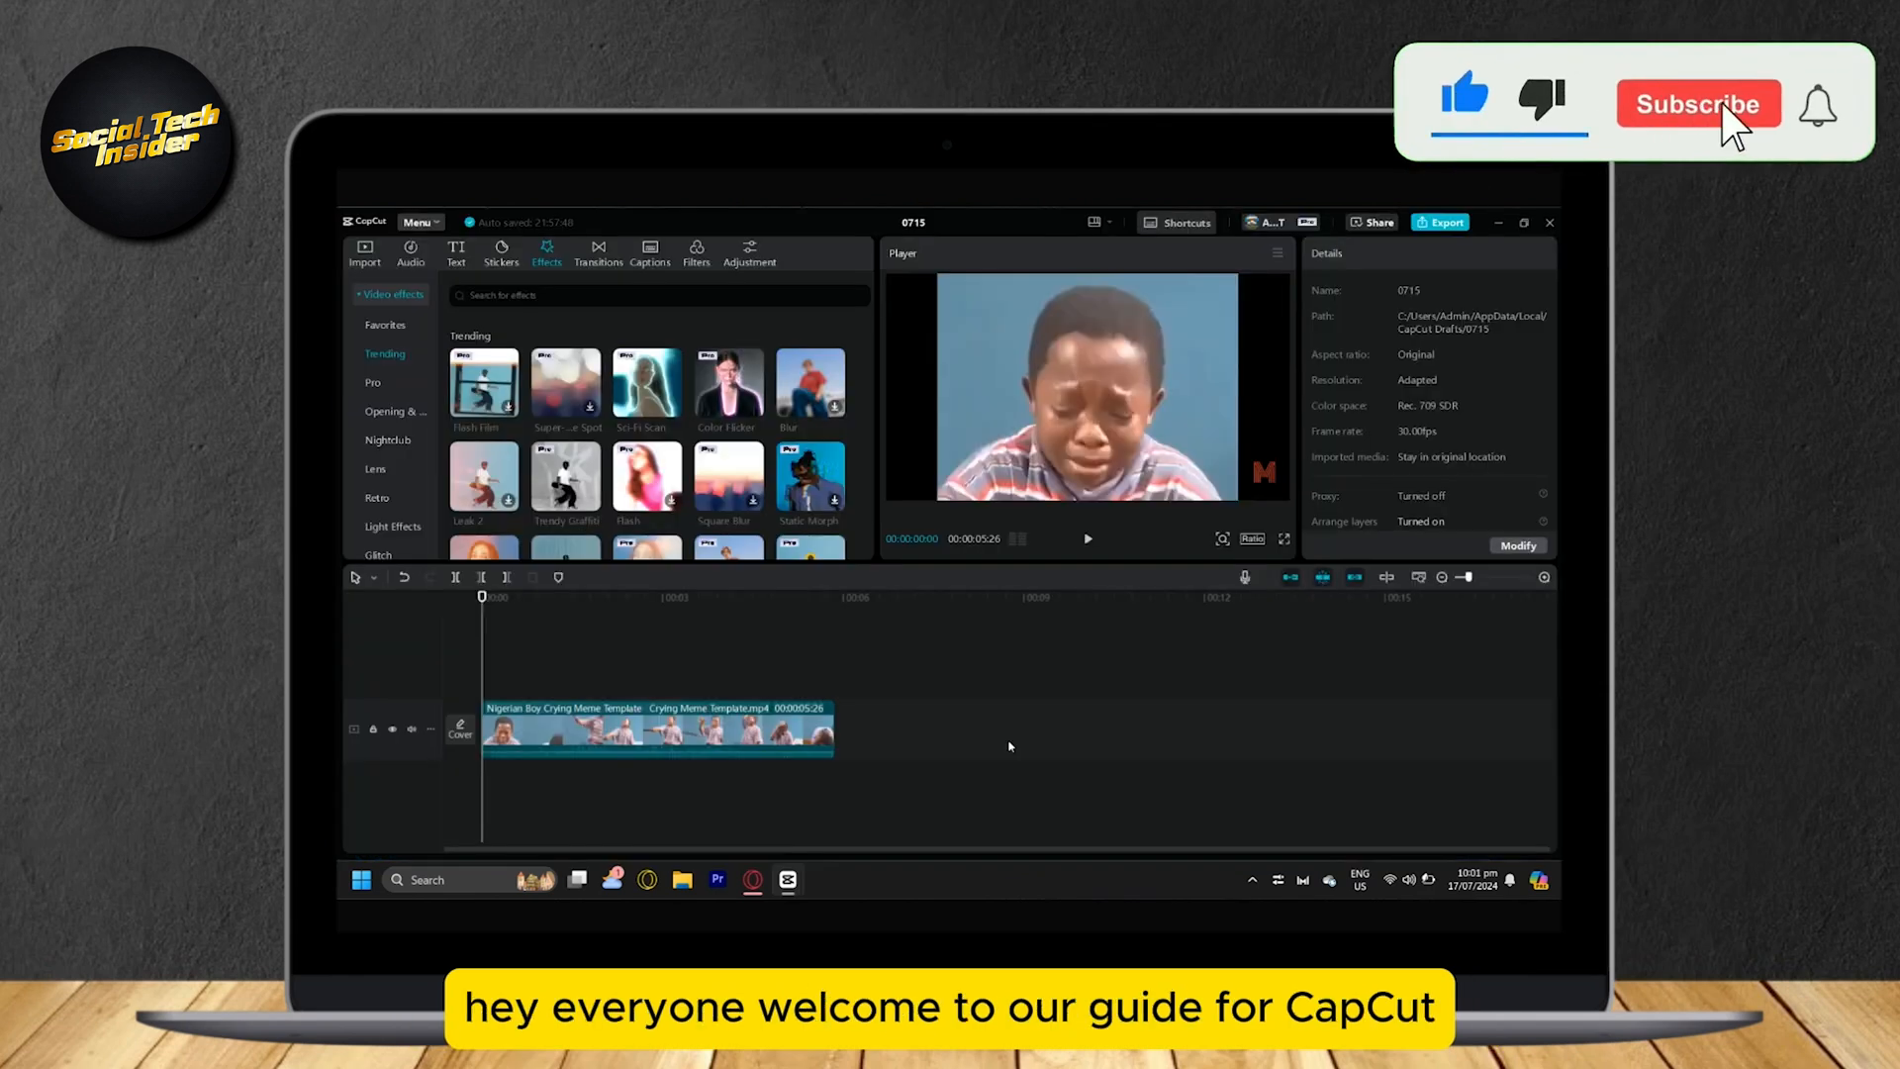
{"action": "left_click", "coordinate": [1698, 103]}
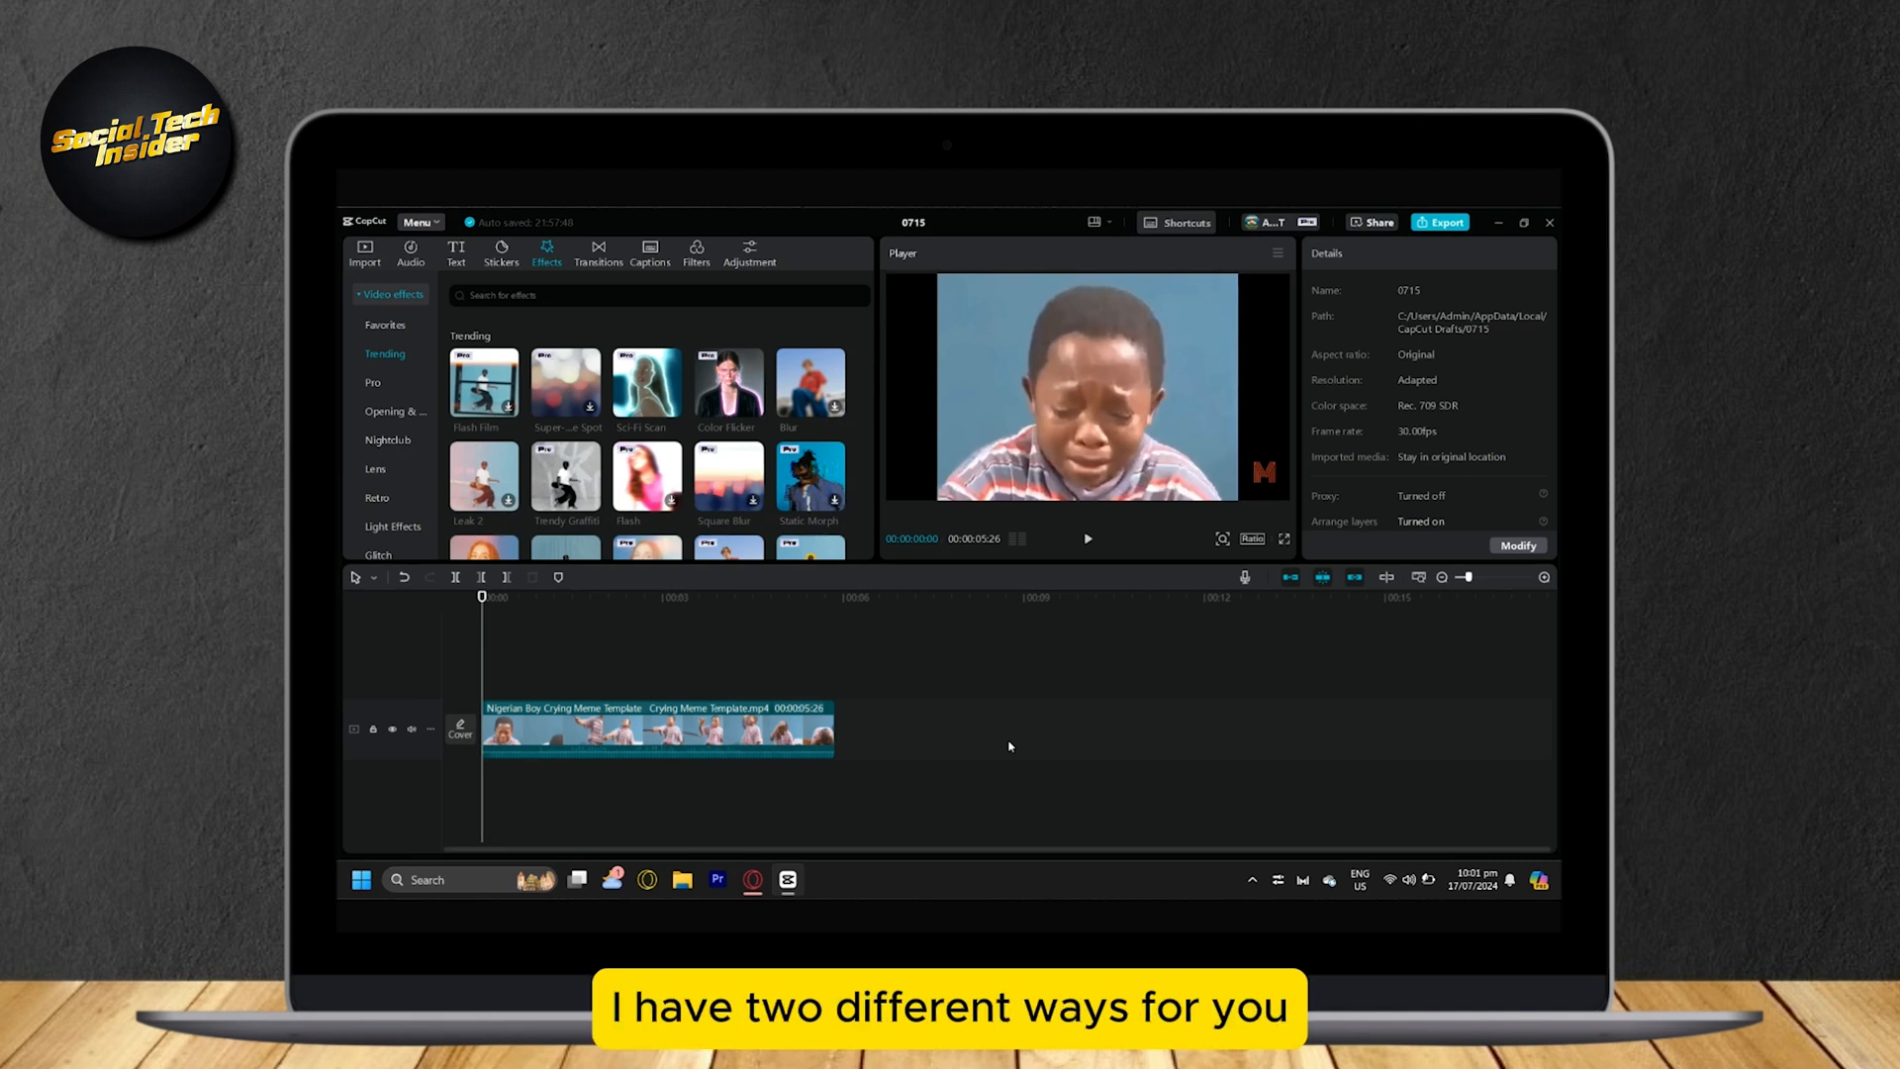
{"action": "mouse_move", "coordinate": [1306, 541]}
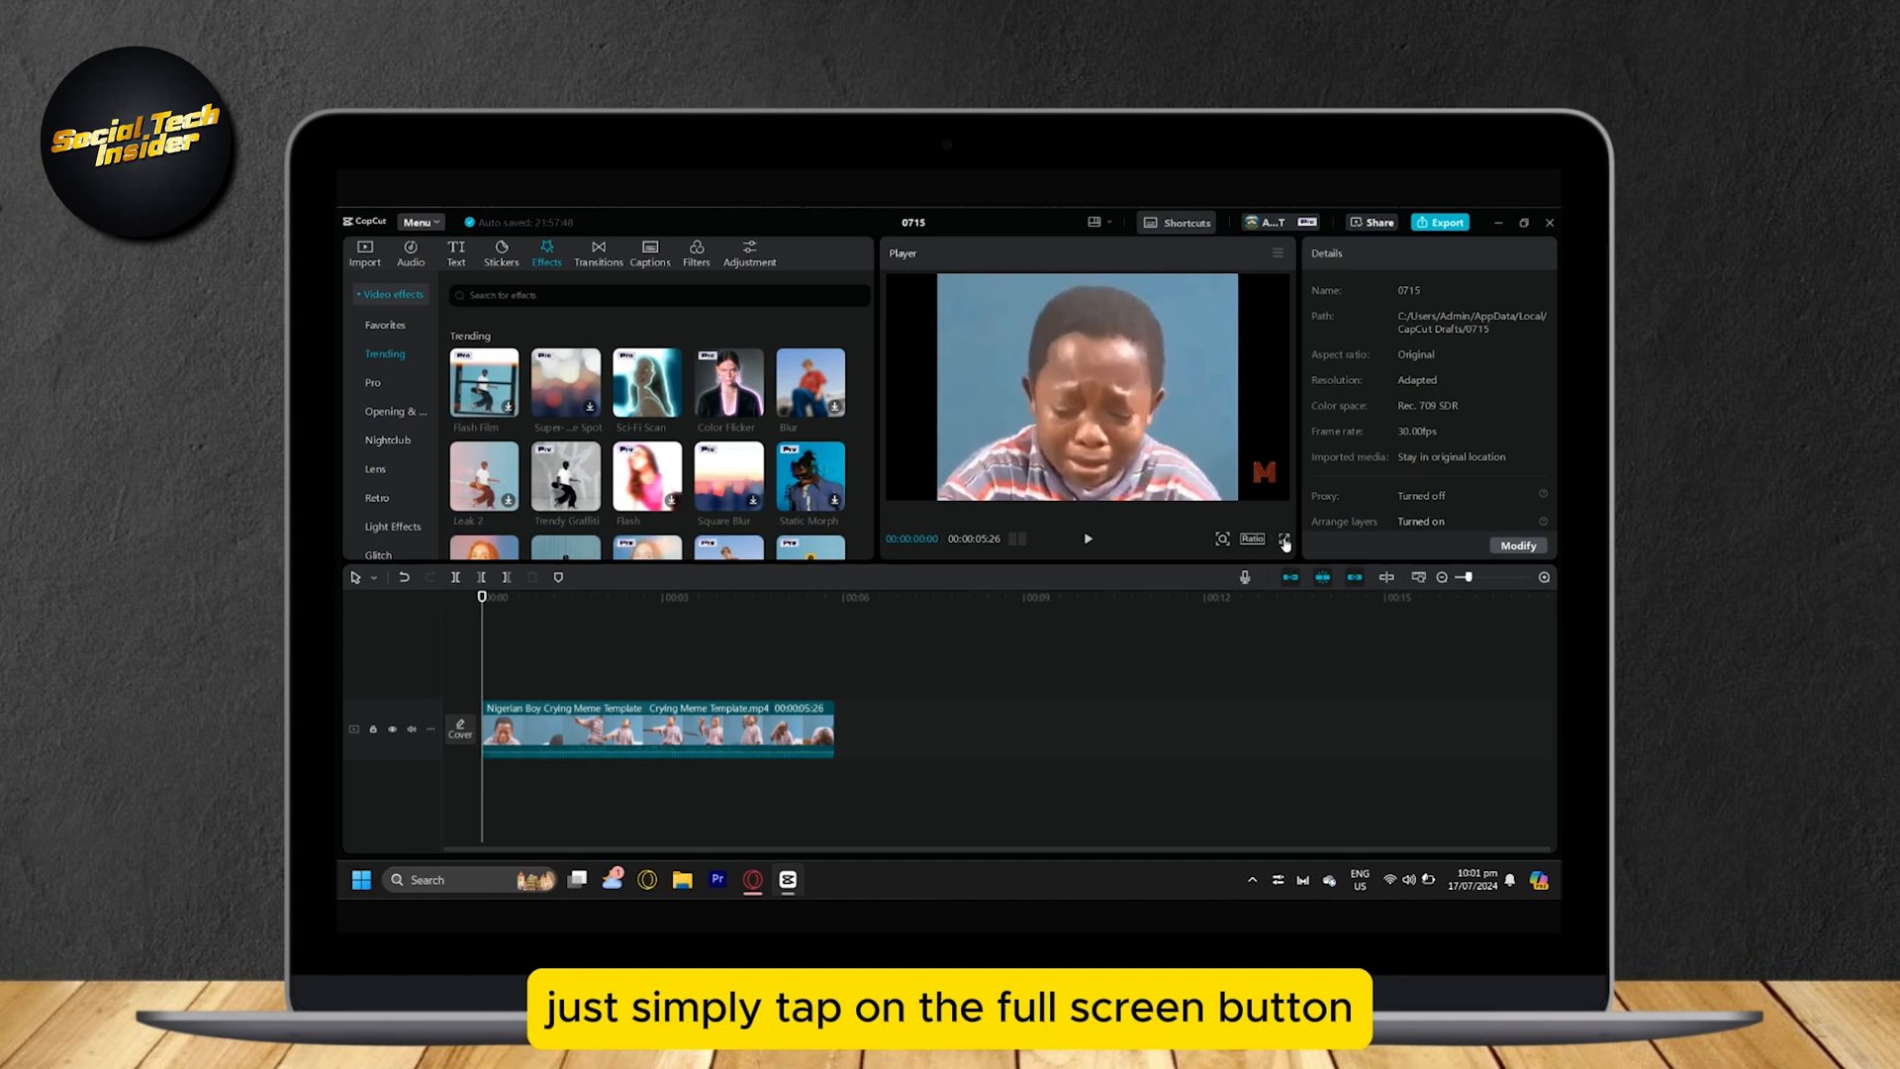
{"action": "left_click", "coordinate": [1283, 541]}
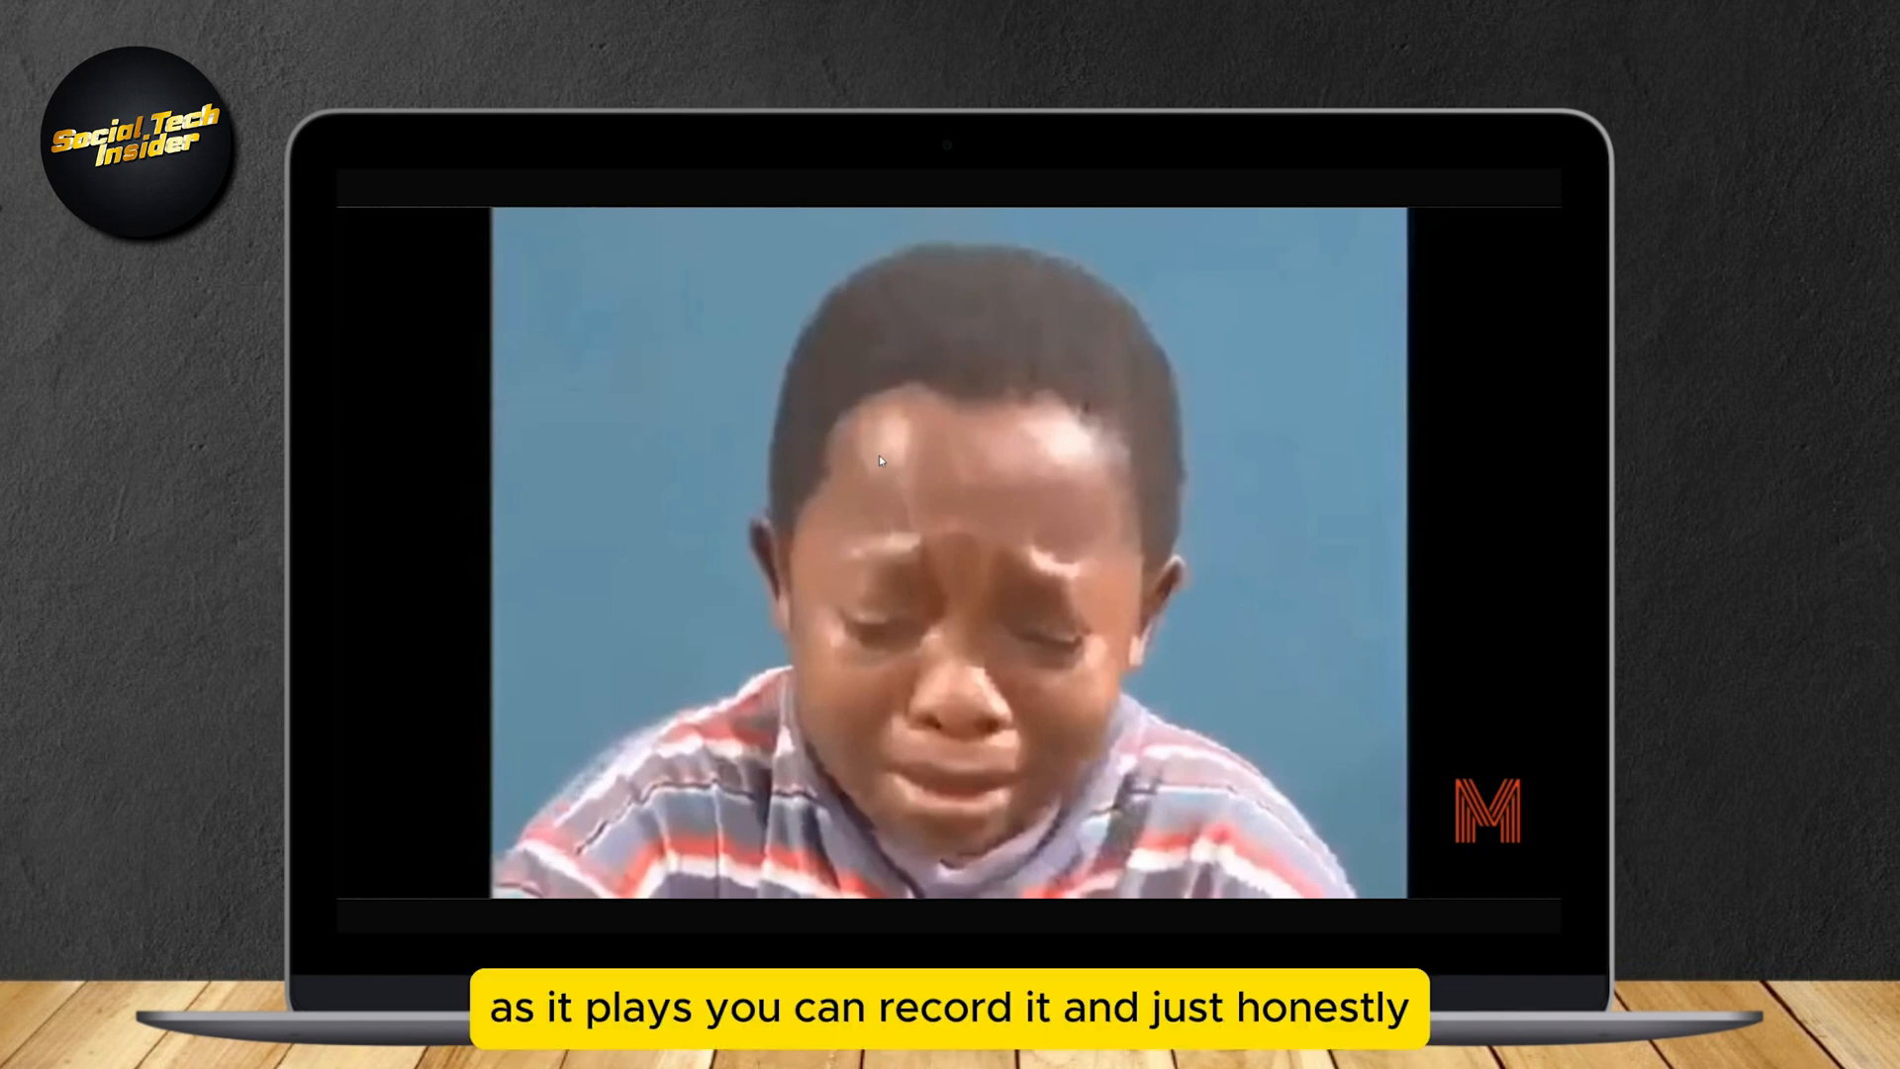
{"action": "mouse_move", "coordinate": [1200, 655]}
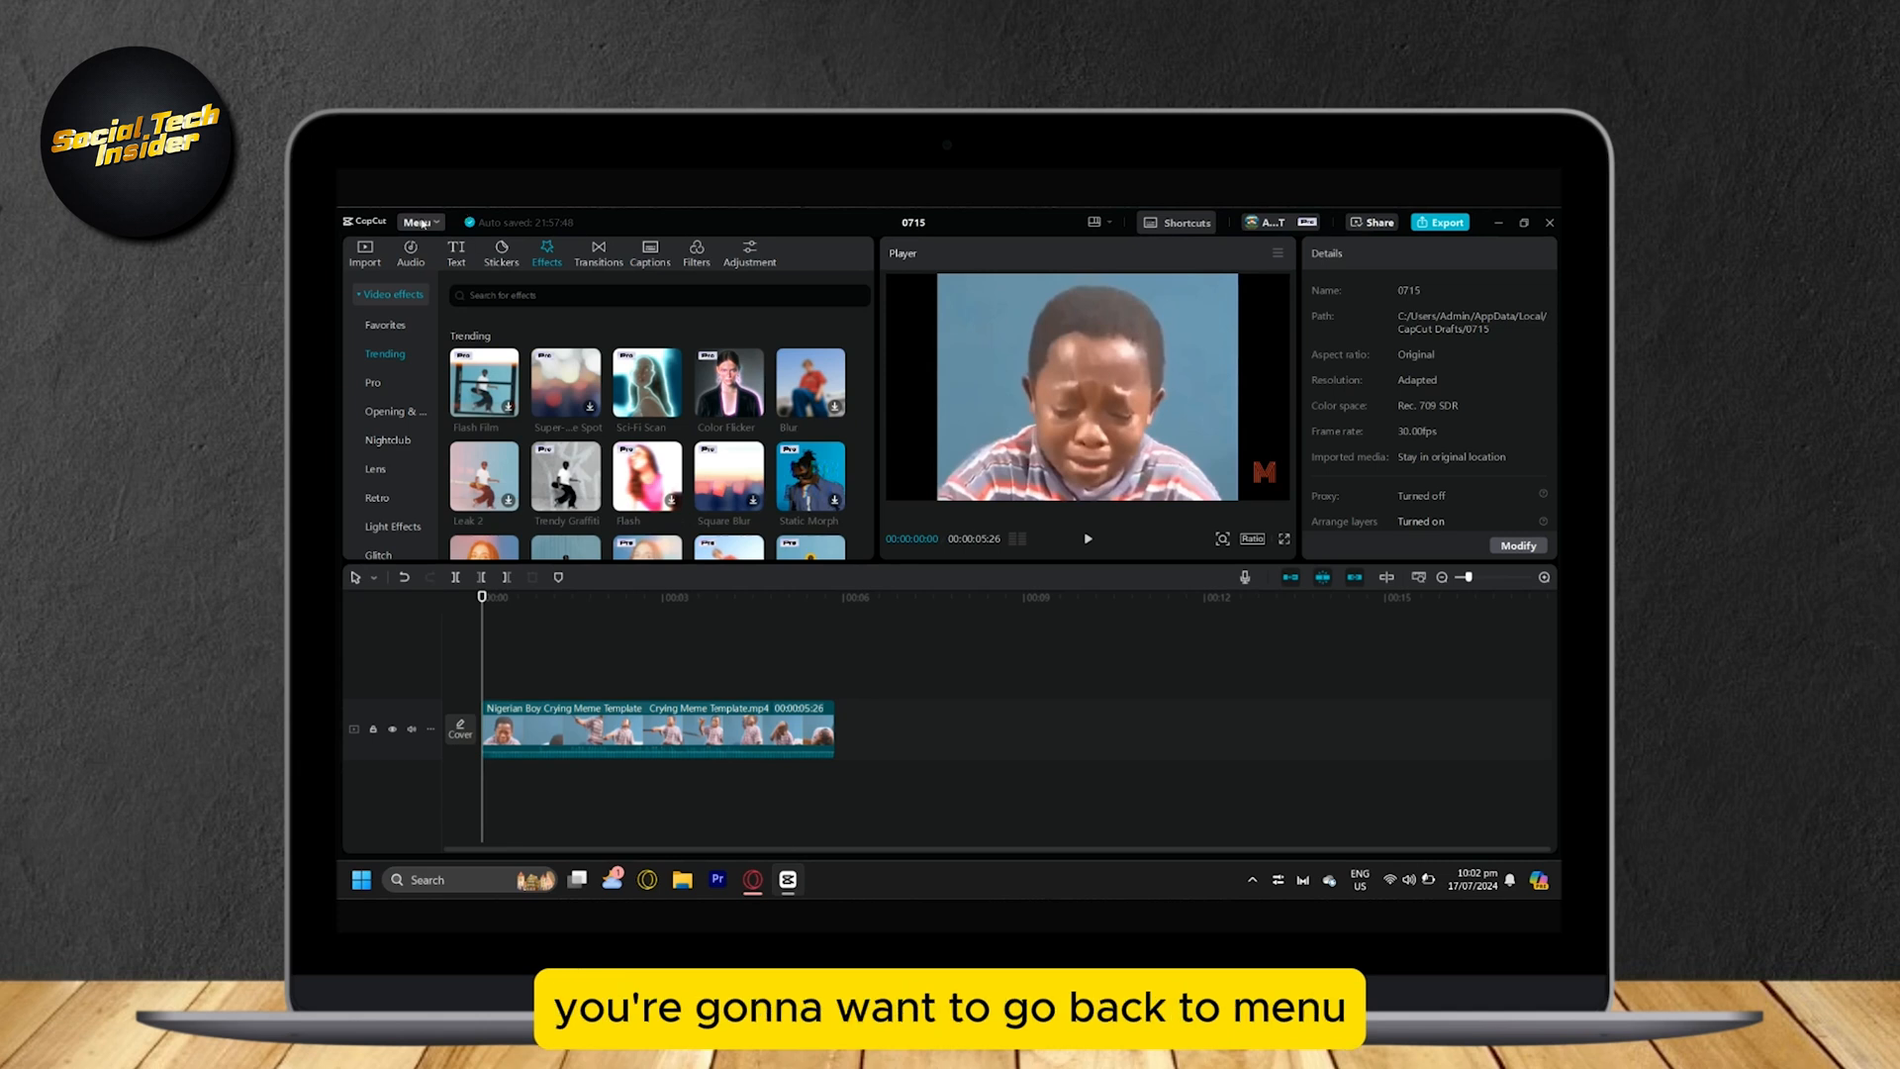
- Return from the editor to the home page and open the Invite friends for free Pro offer
{"action": "left_click", "coordinate": [418, 222]}
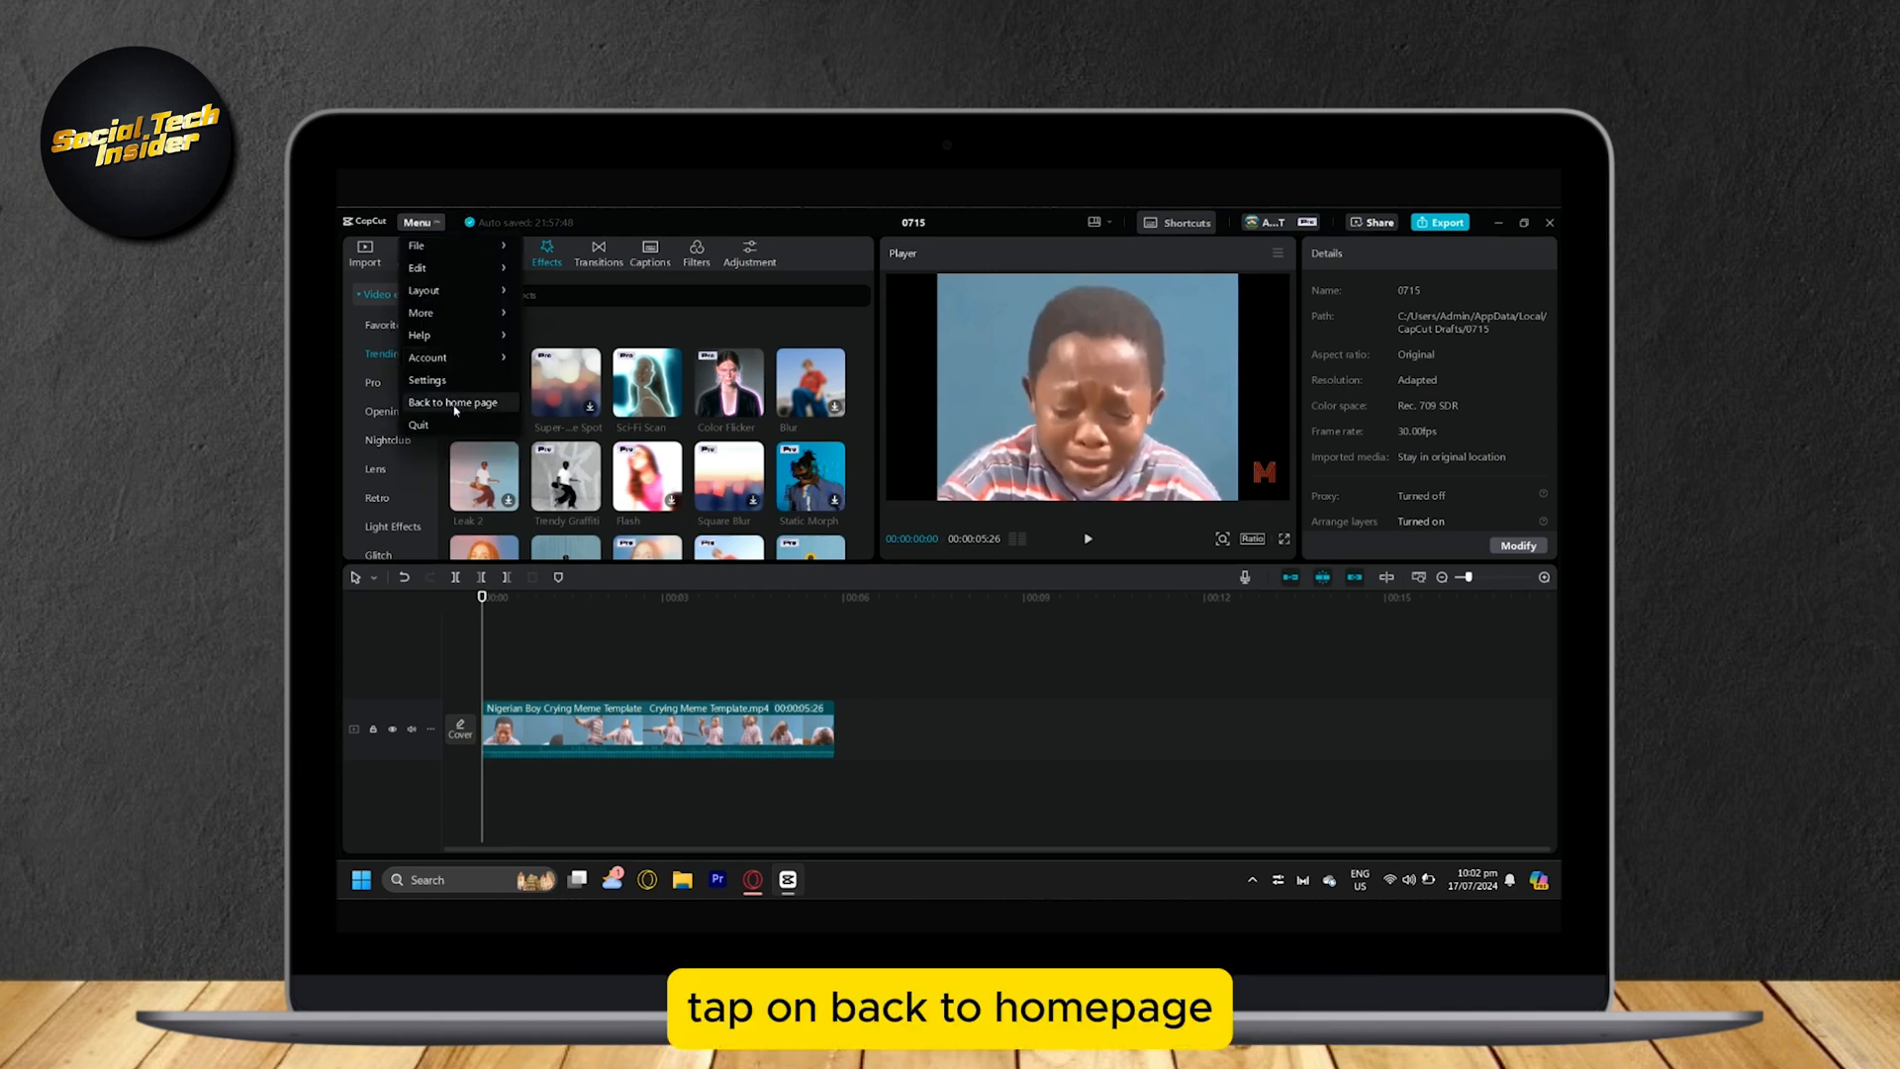
{"action": "left_click", "coordinate": [452, 403]}
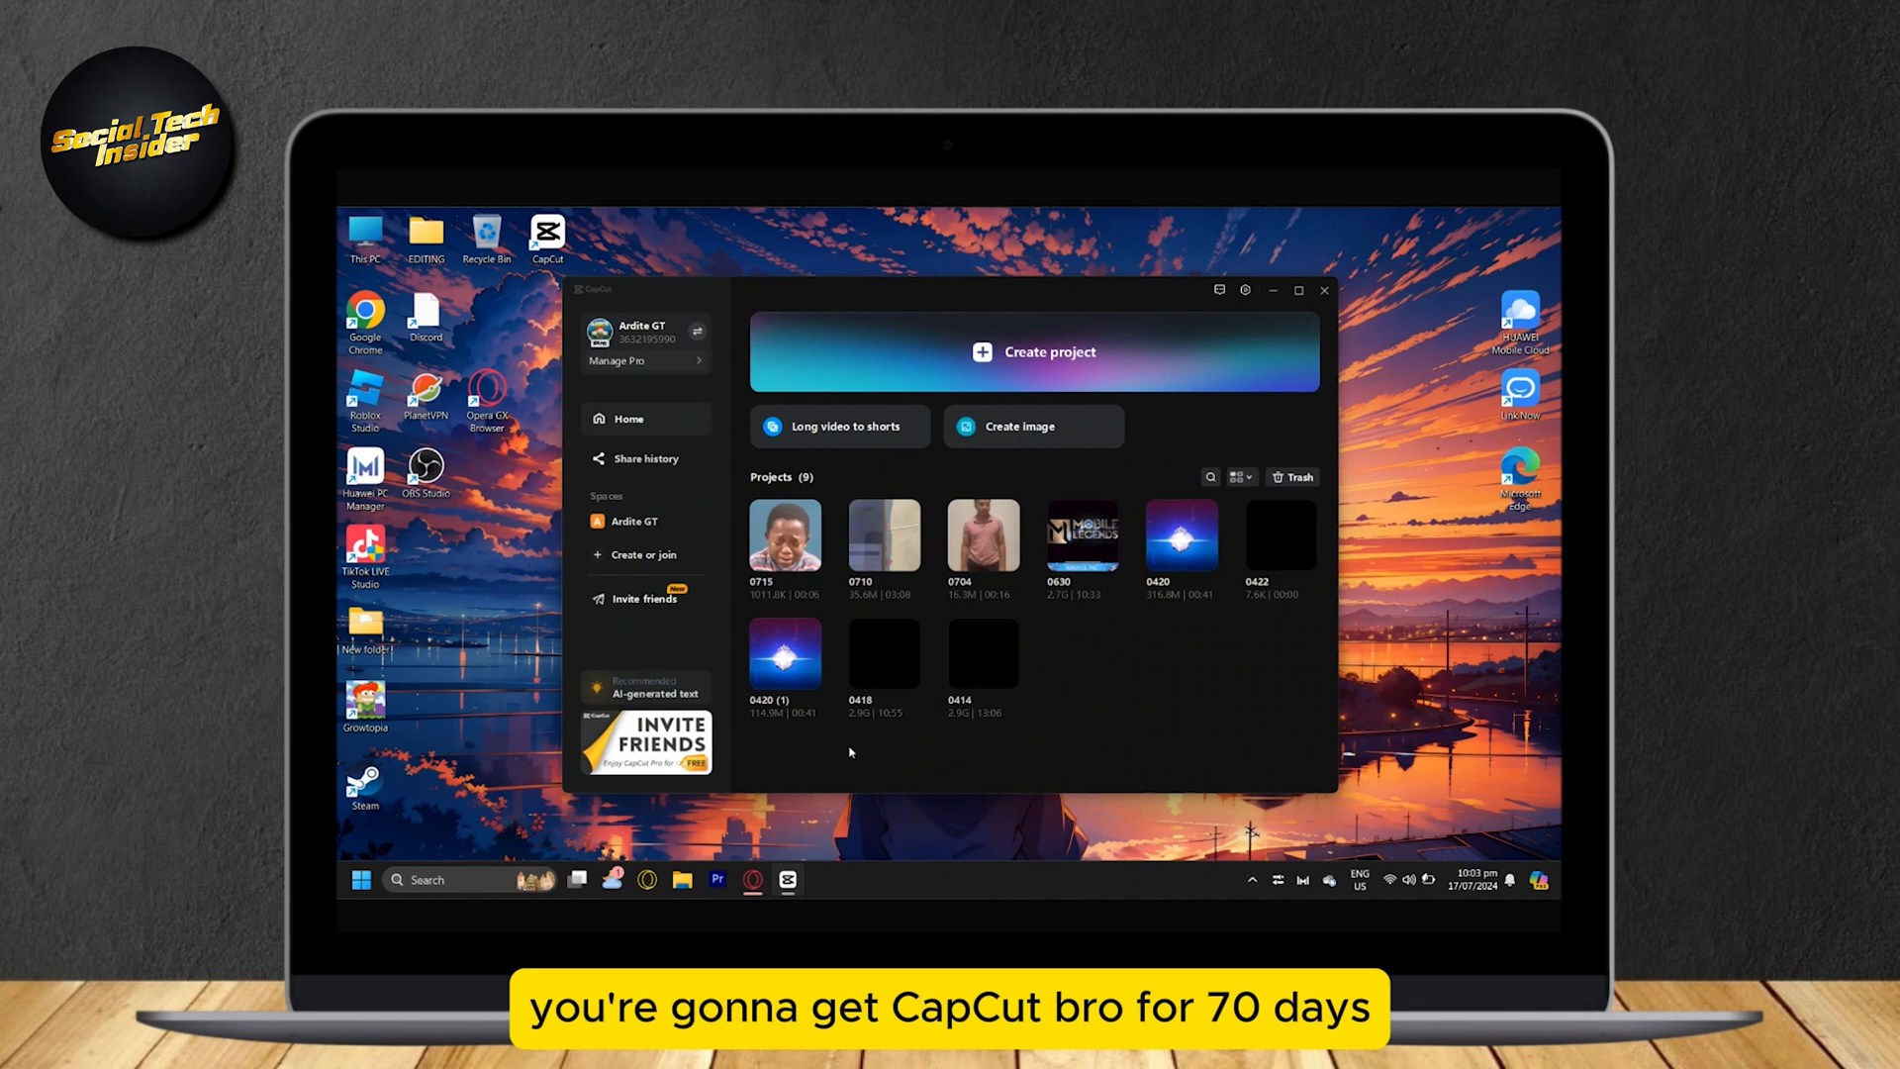
{"action": "left_click", "coordinate": [643, 599]}
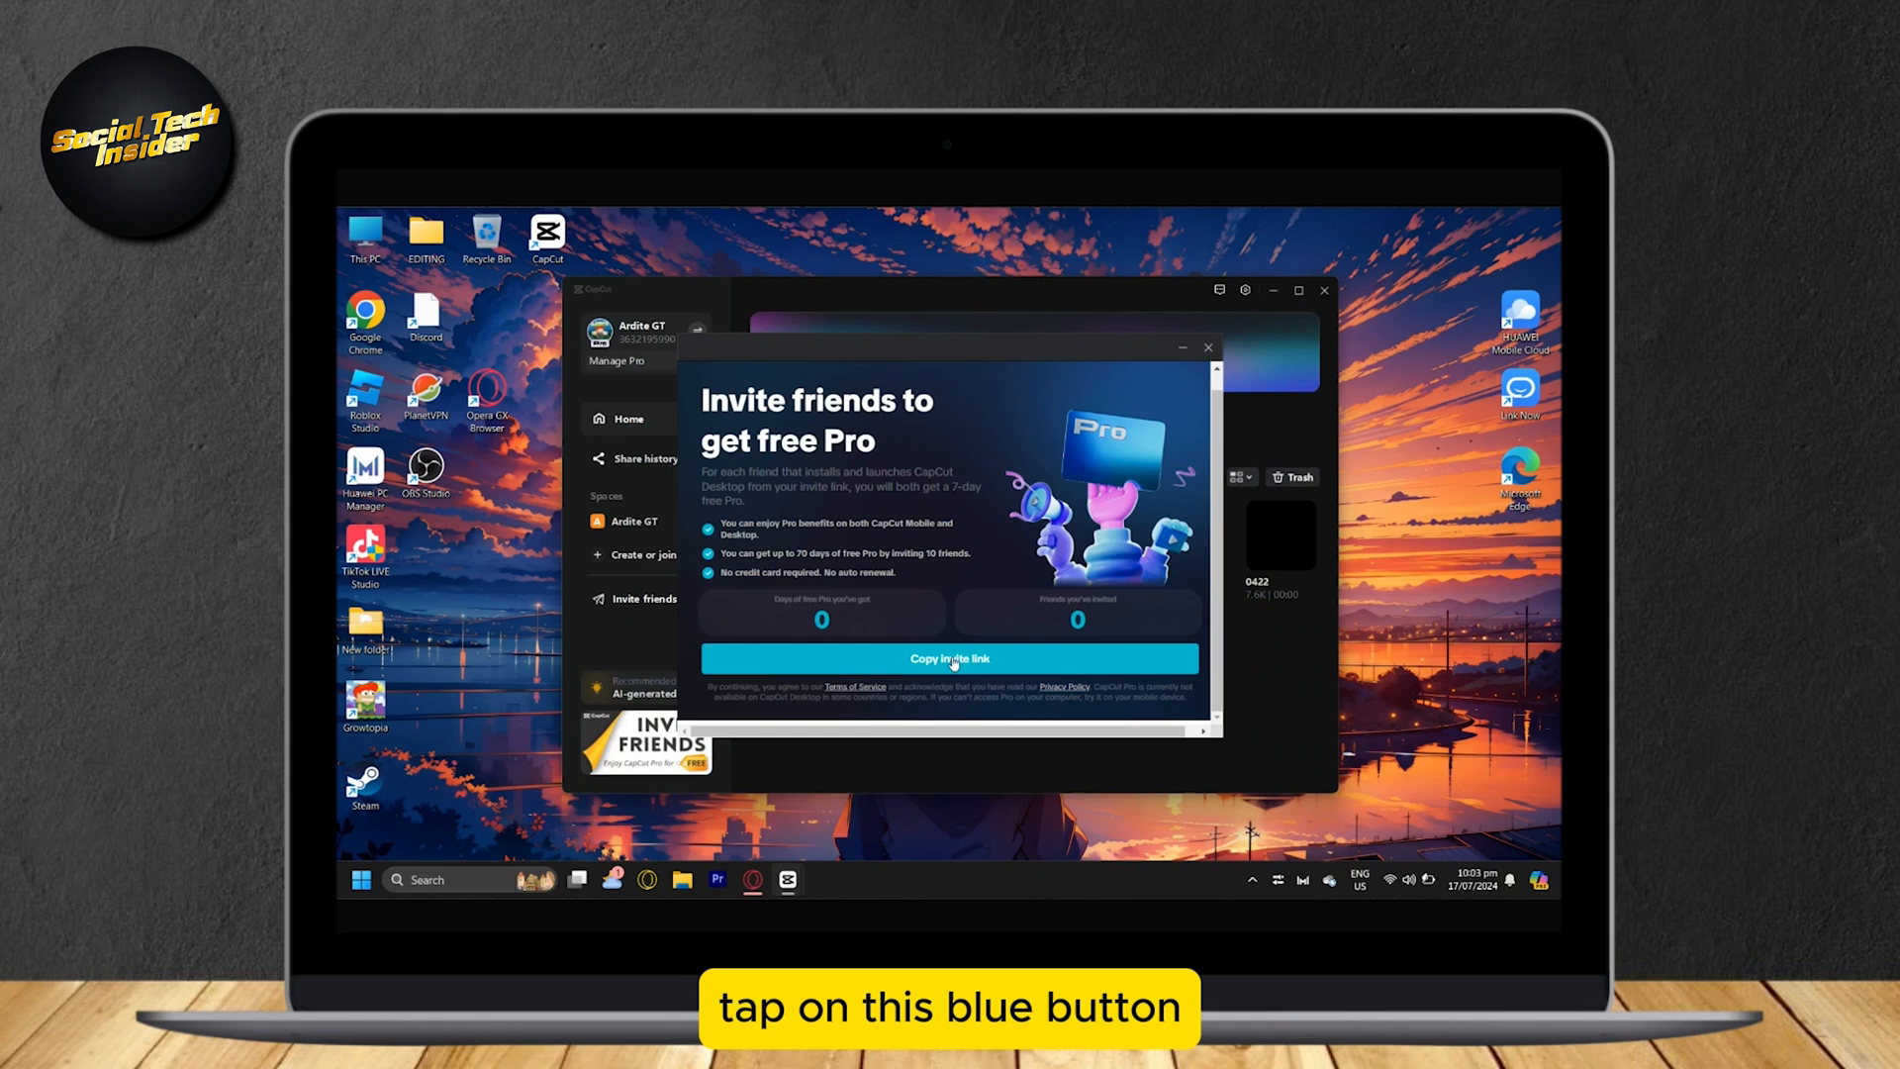
- Copy the personal invite link from the Invite friends to get free Pro window
{"action": "left_click", "coordinate": [949, 658]}
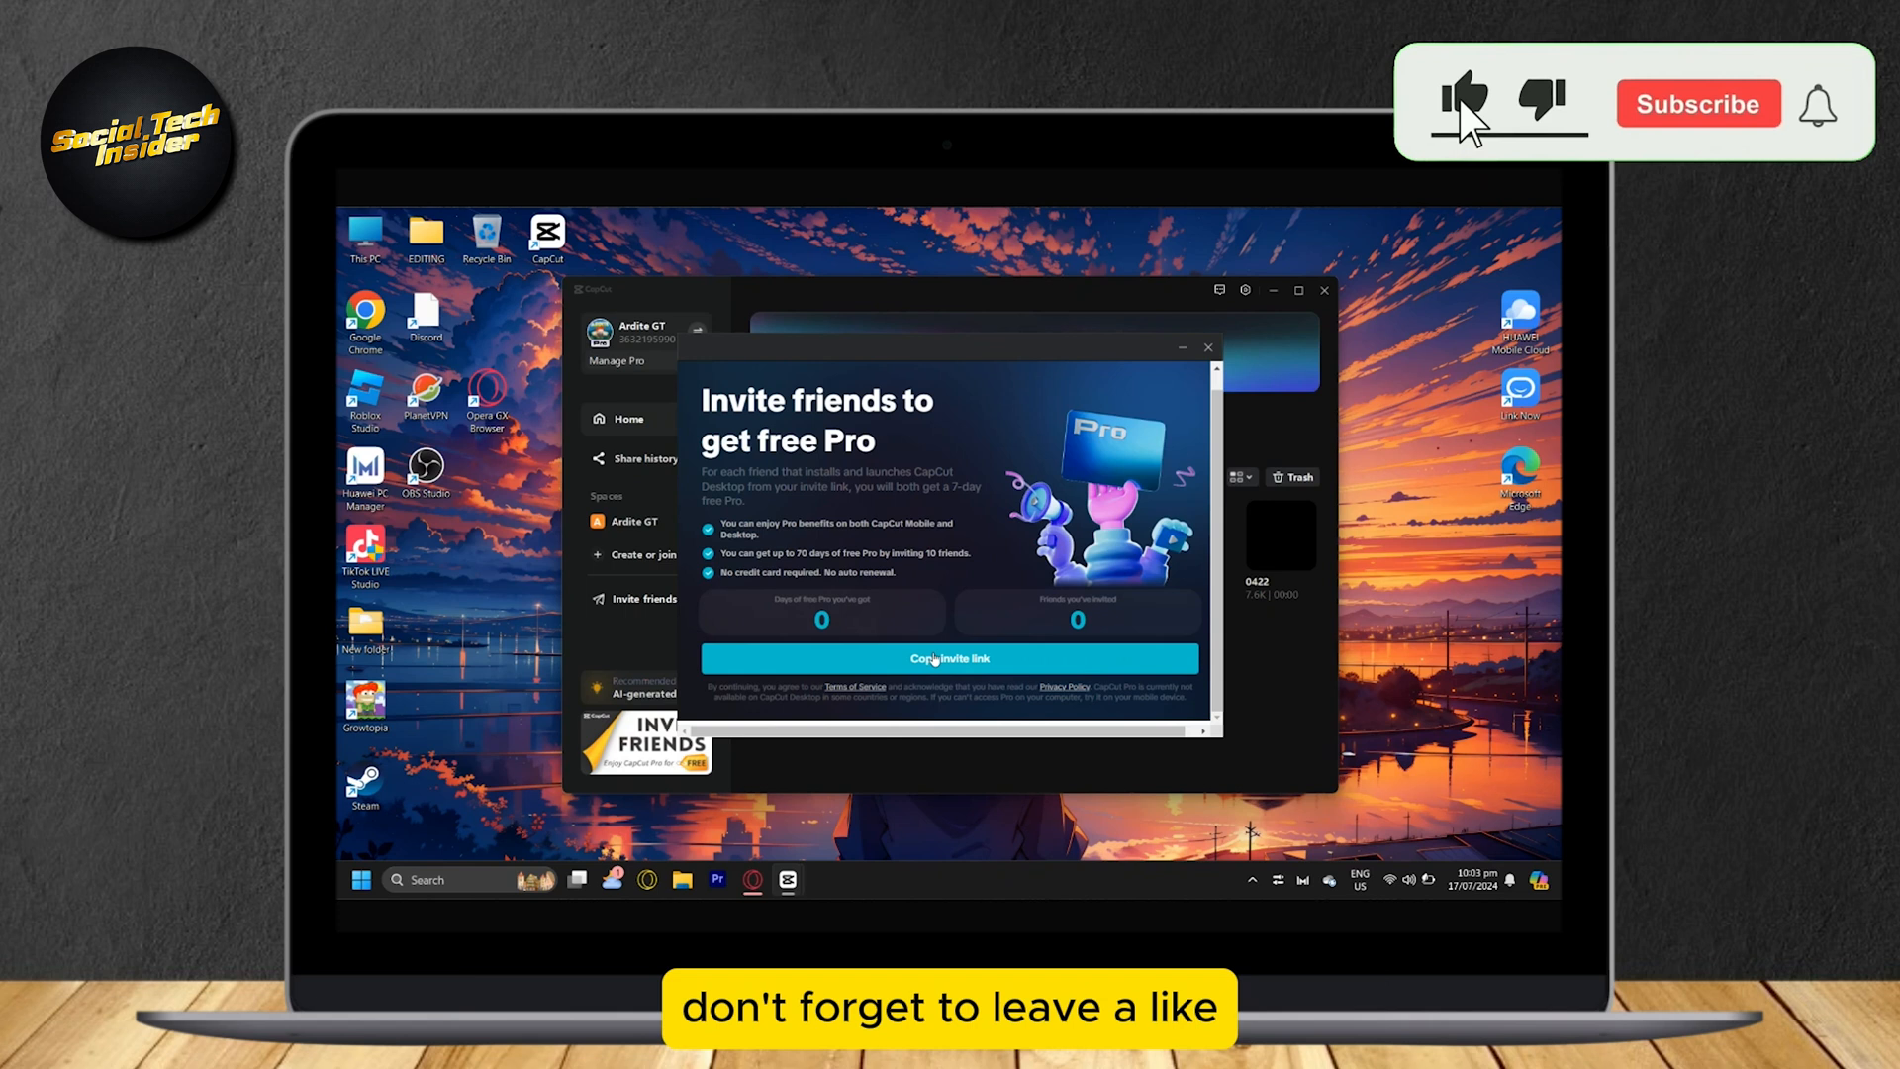
{"action": "left_click", "coordinate": [1466, 99]}
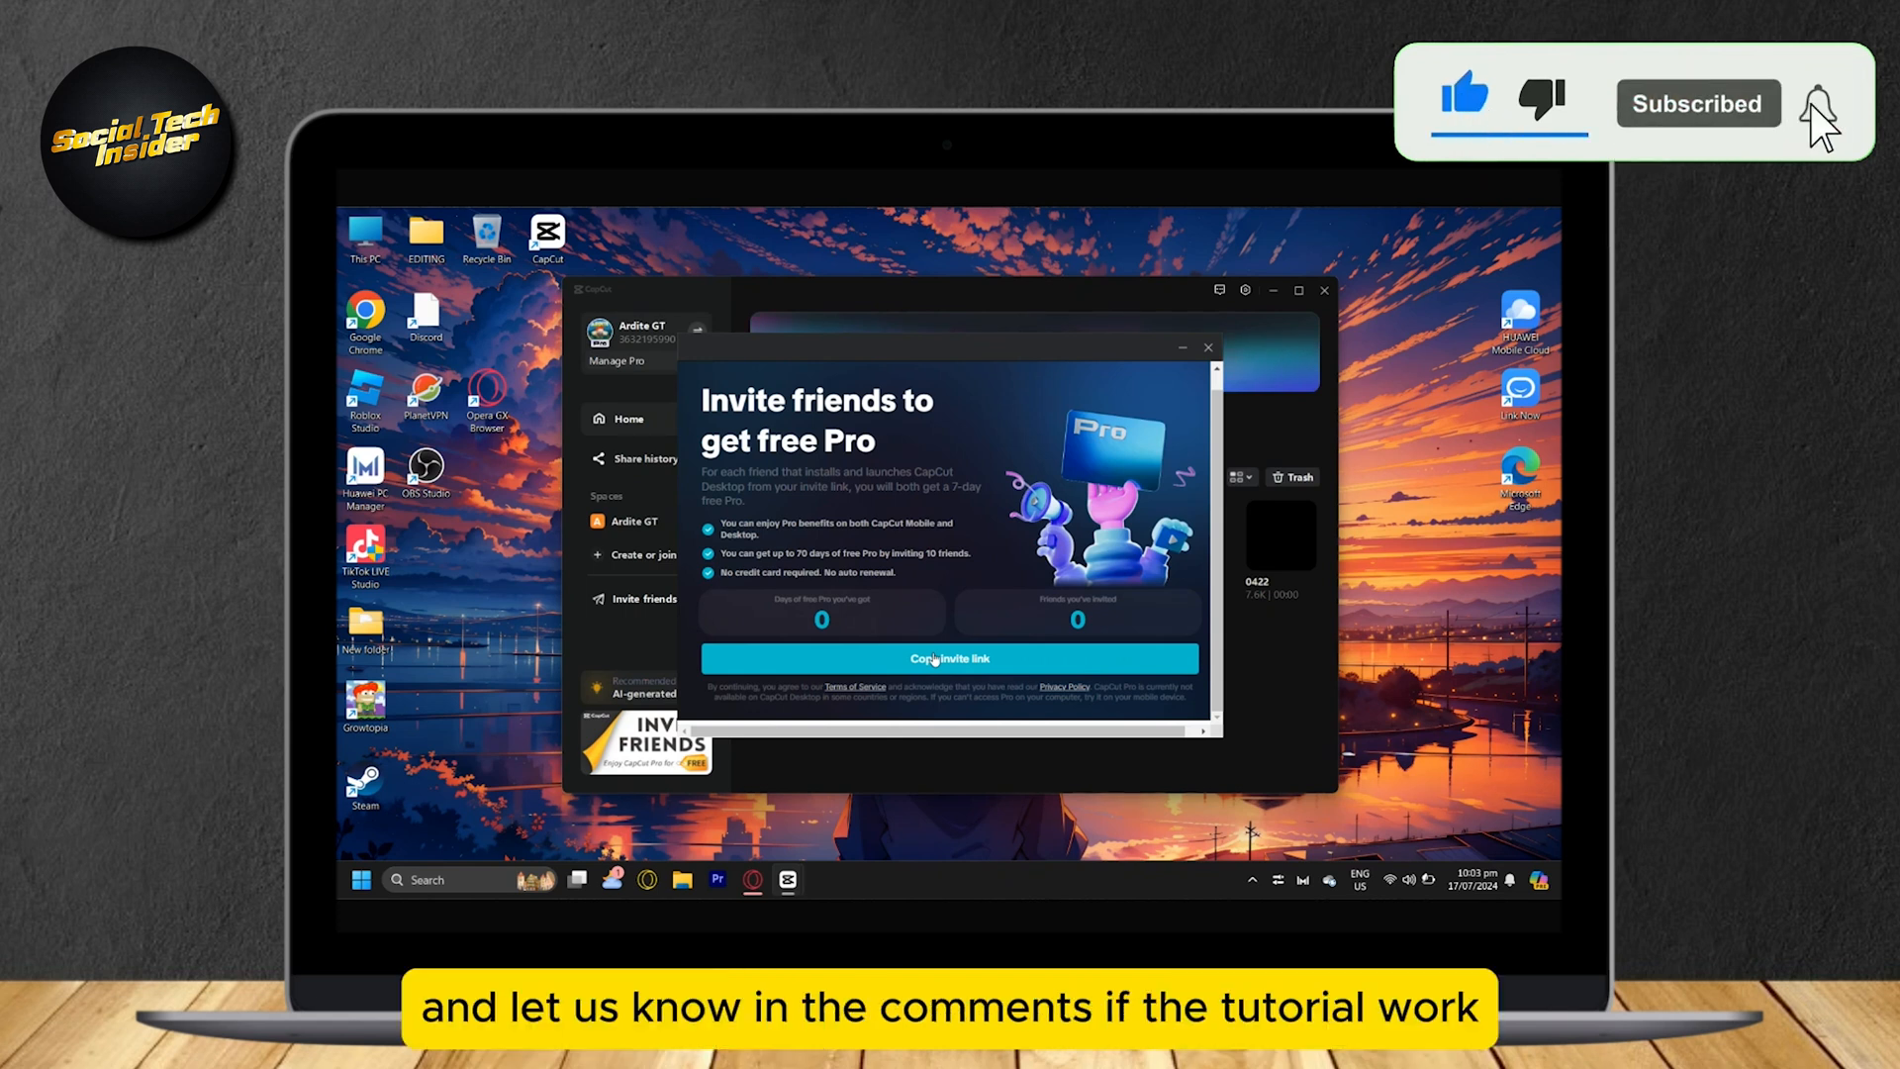